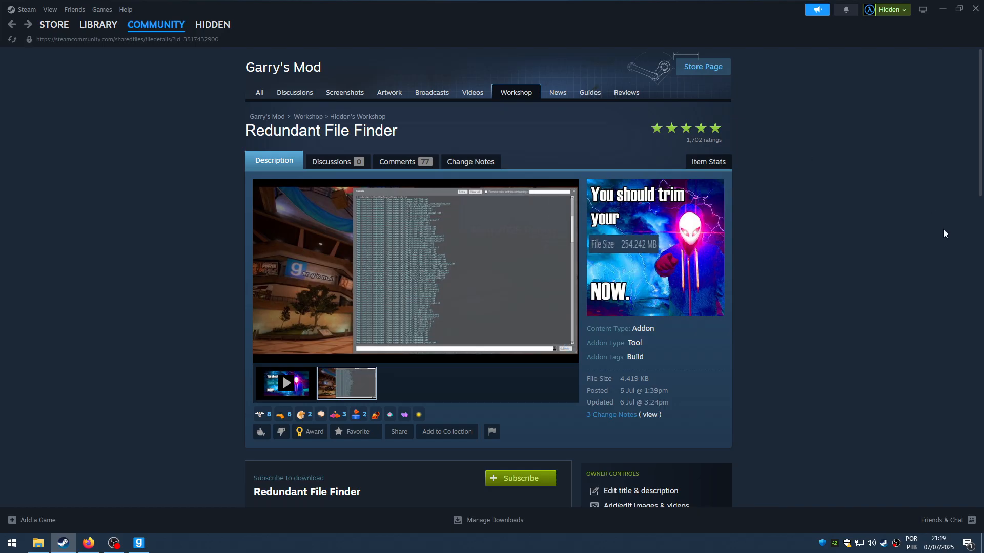
mouse_move(312, 143)
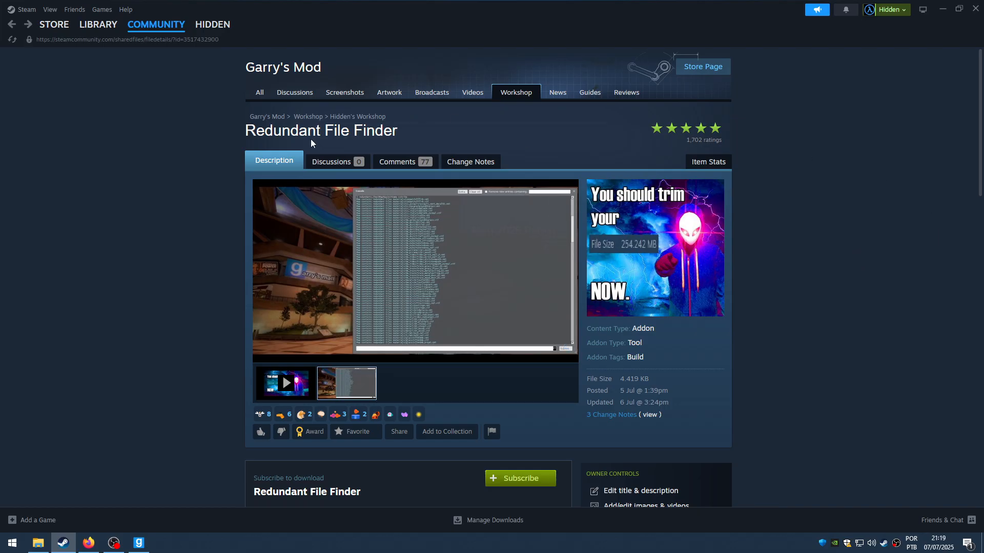
mouse_move(425, 134)
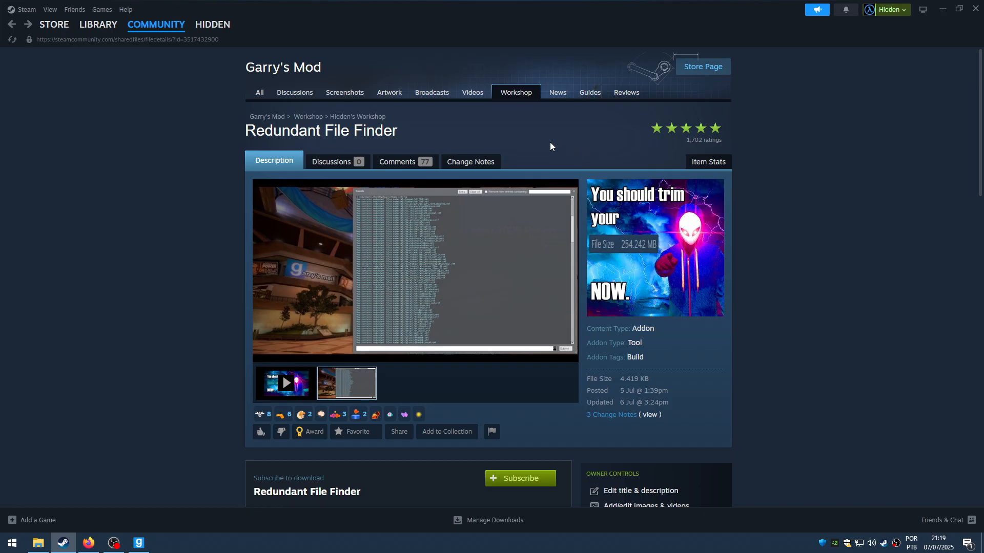
mouse_move(502, 135)
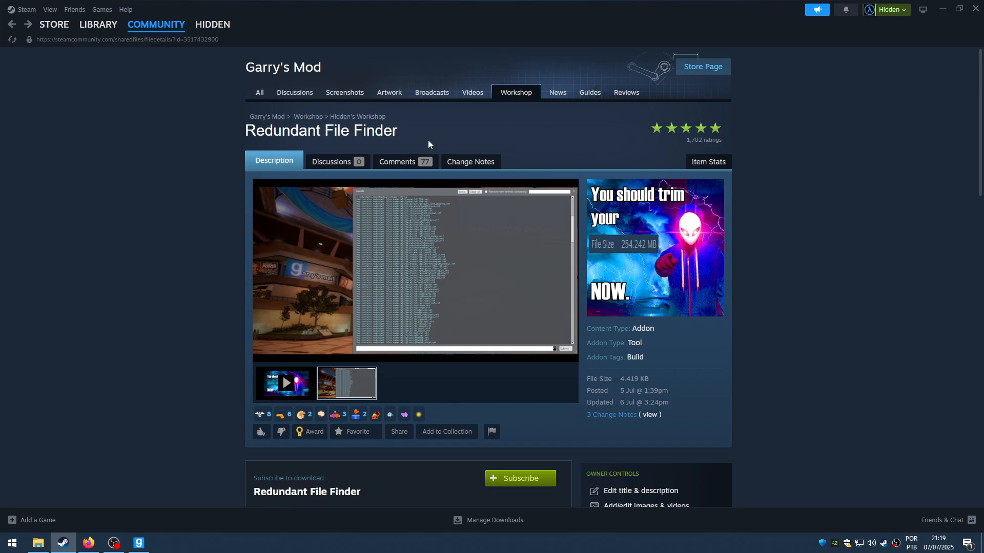
mouse_move(413, 143)
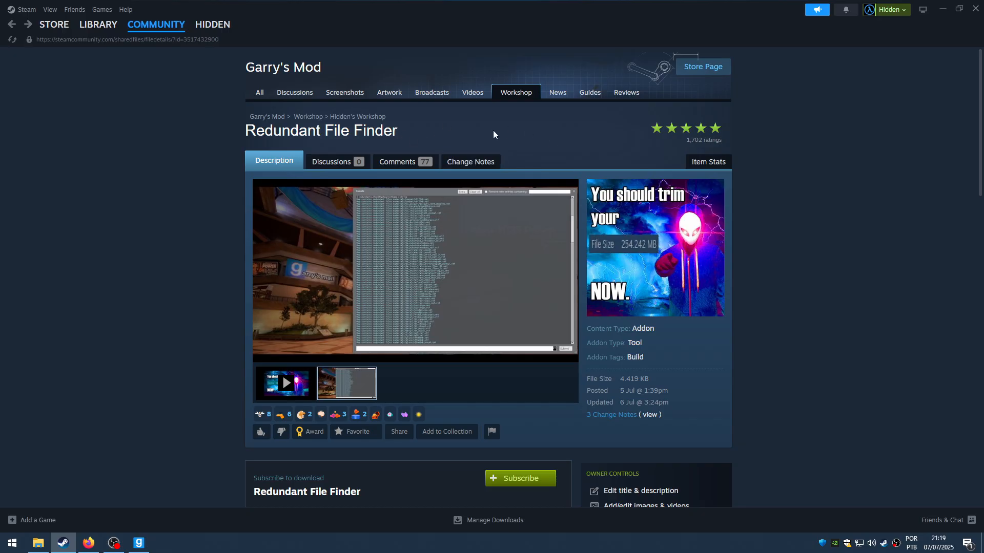
mouse_move(272, 148)
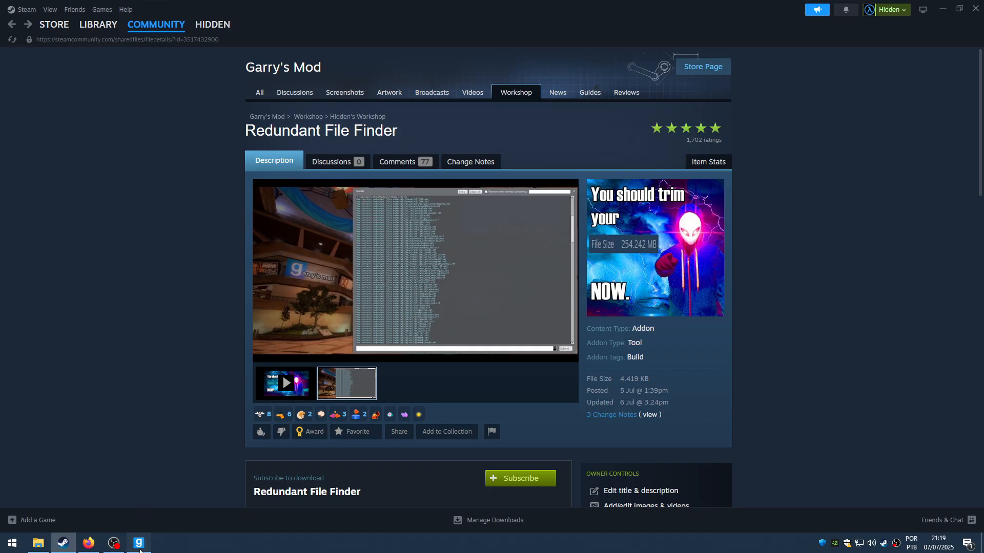
- Switch to Garry's Mod and run redundants_GetAddons in the console, listing 33 addons
click(138, 542)
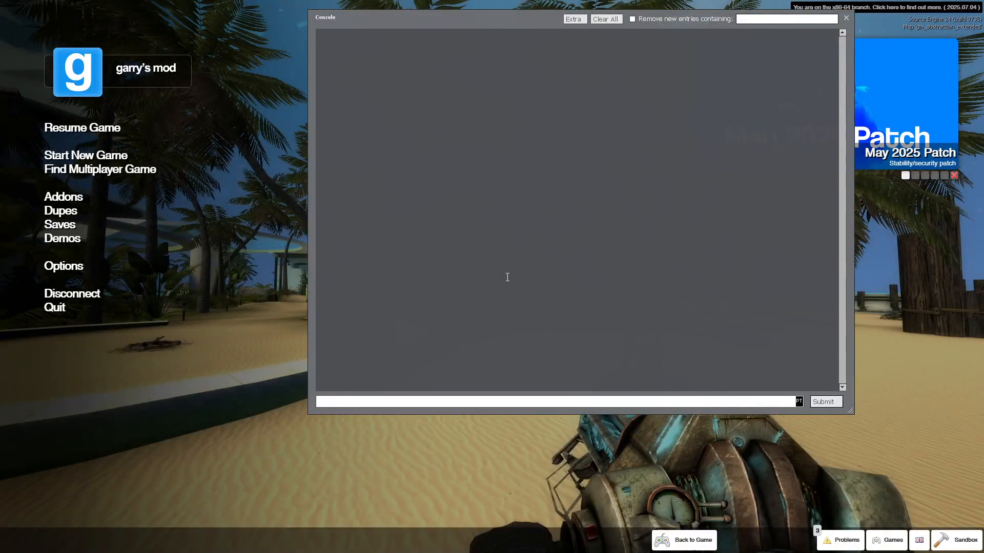
text(redu)
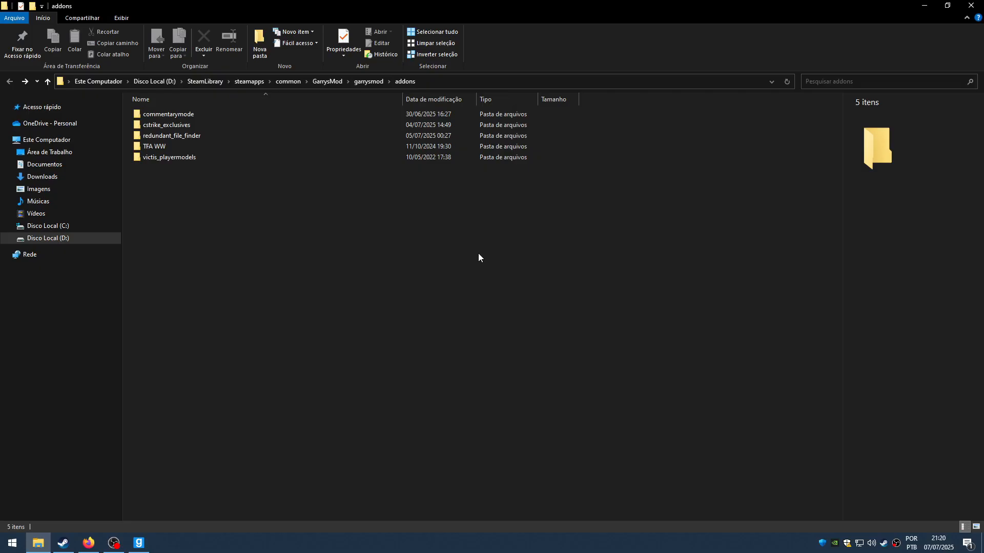
click(170, 157)
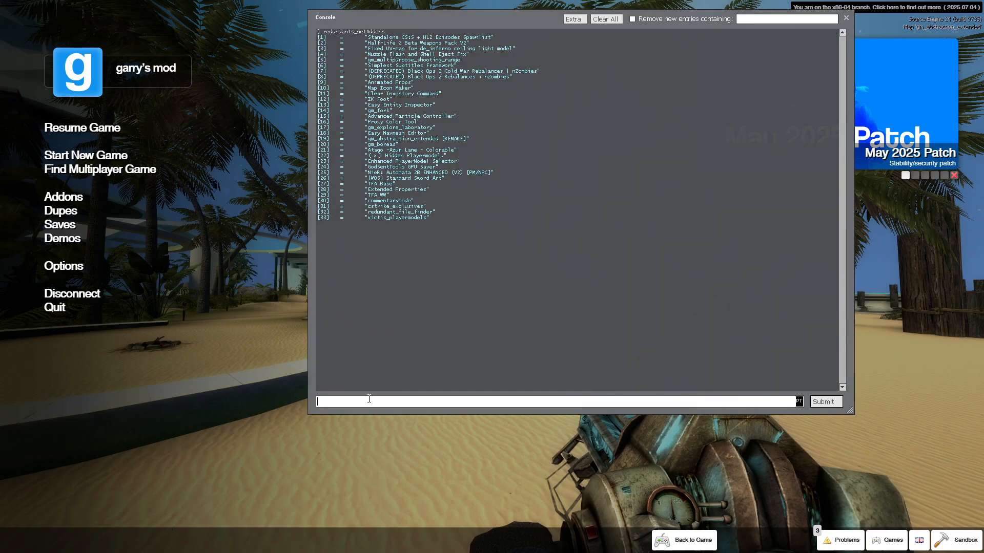
- Run redundants_GetGames to list the mounted games cstrike, hl2 and garrysmod
text(redu)
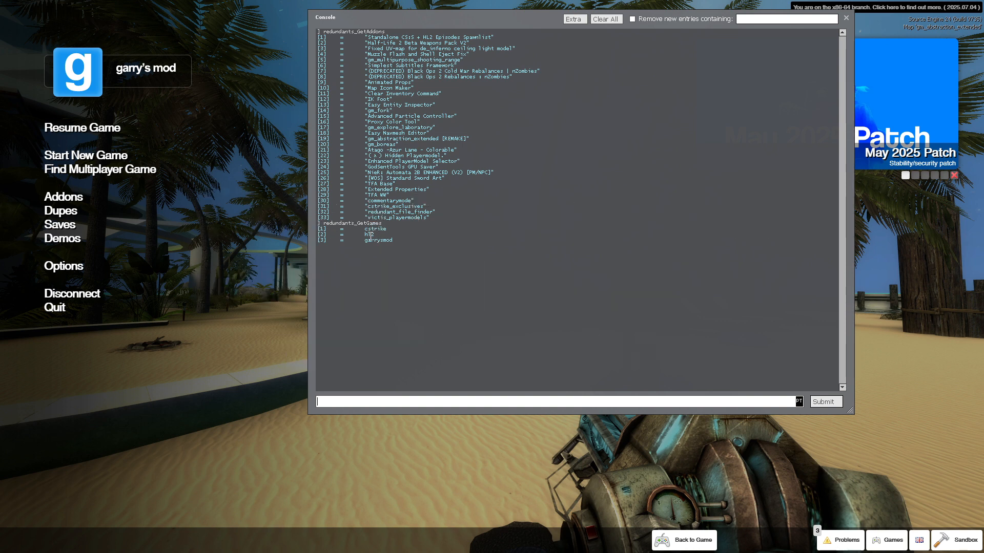
mouse_move(448, 263)
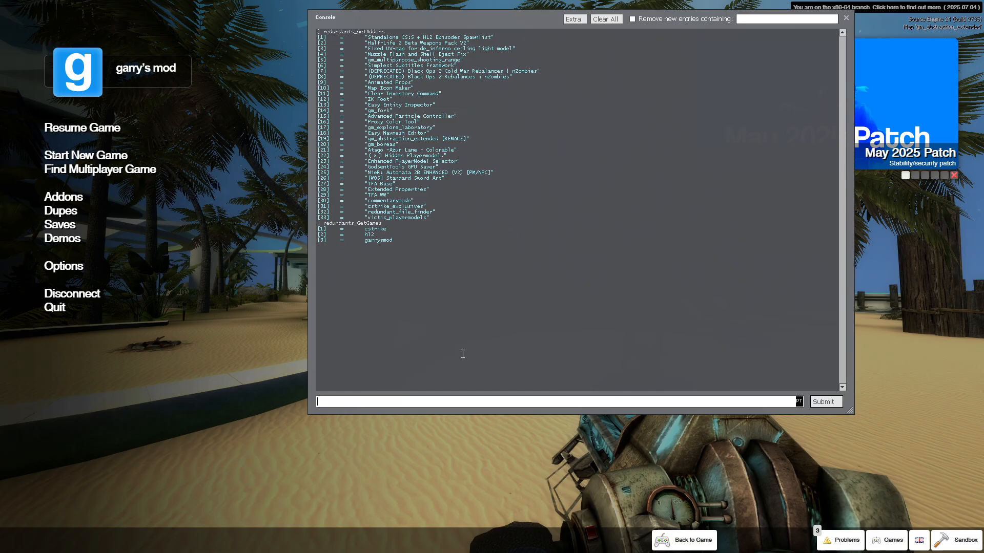
mouse_move(448, 396)
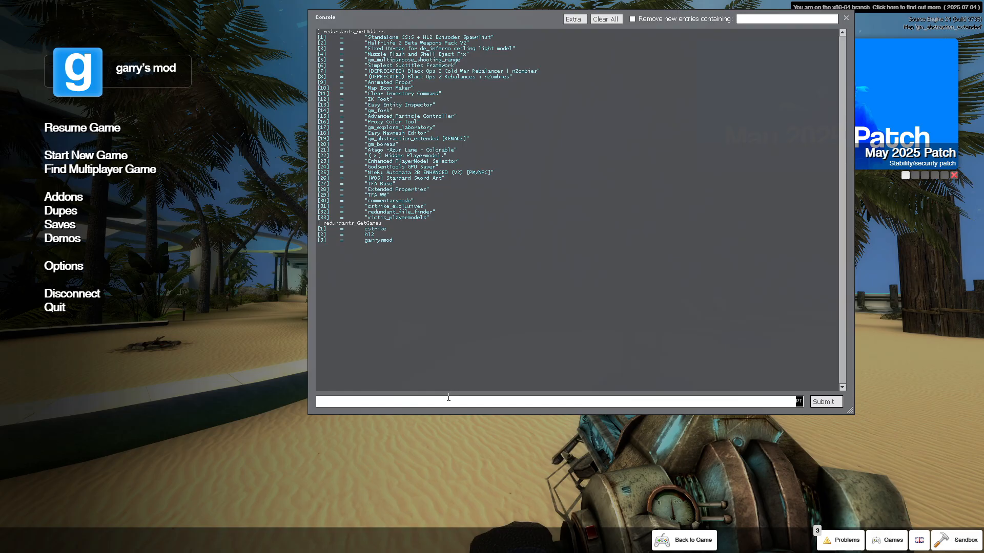
- Enter redundants_CheckAddonAgainstGame with arguments 'gm_abstraction_extended [REMAKE]' and cstrike
text(redu)
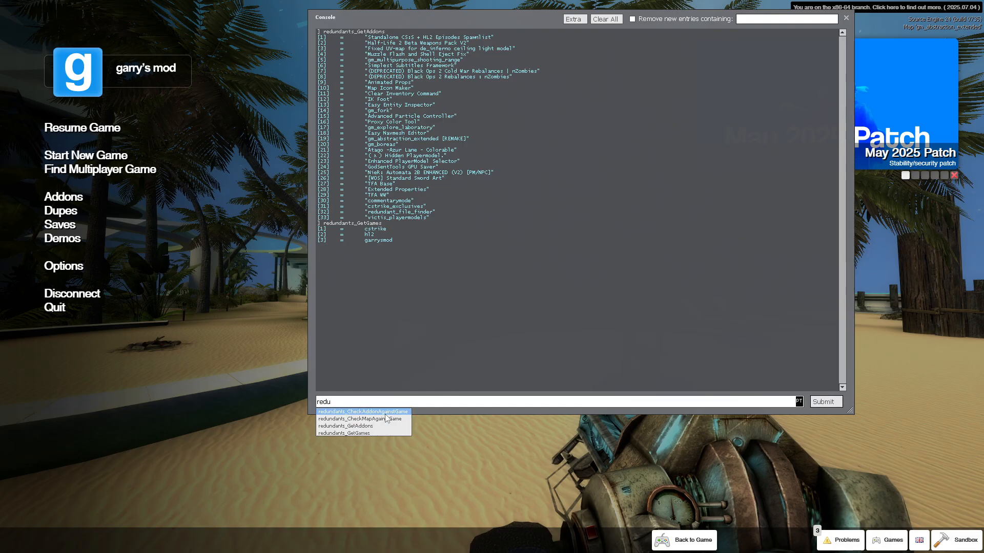
click(362, 411)
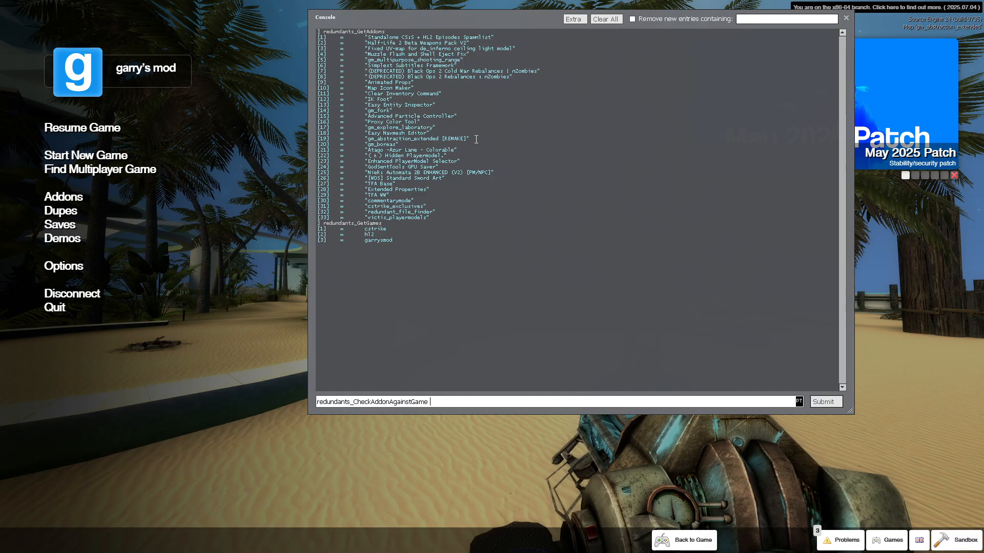
double_click(415, 139)
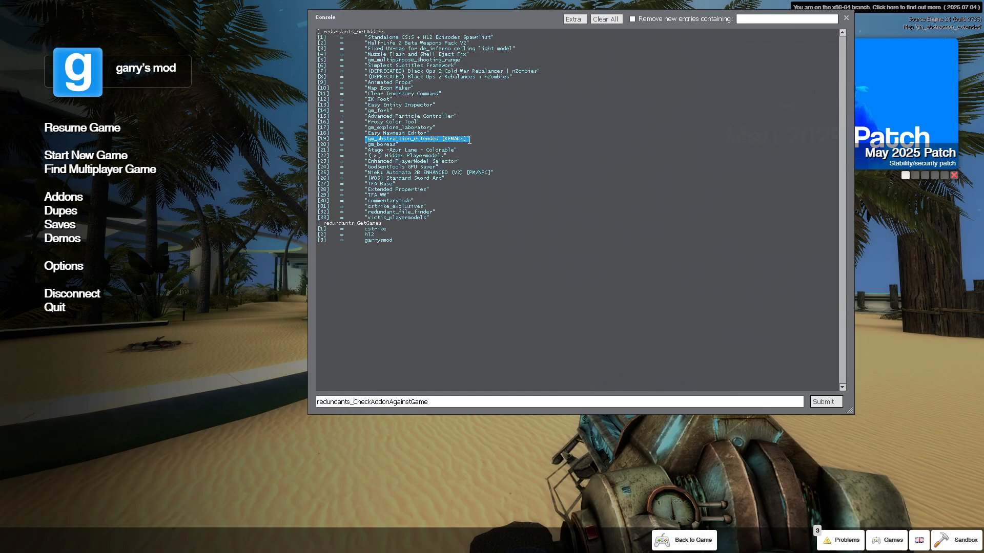
text("gm_abstraction_extended [REMAKE]")
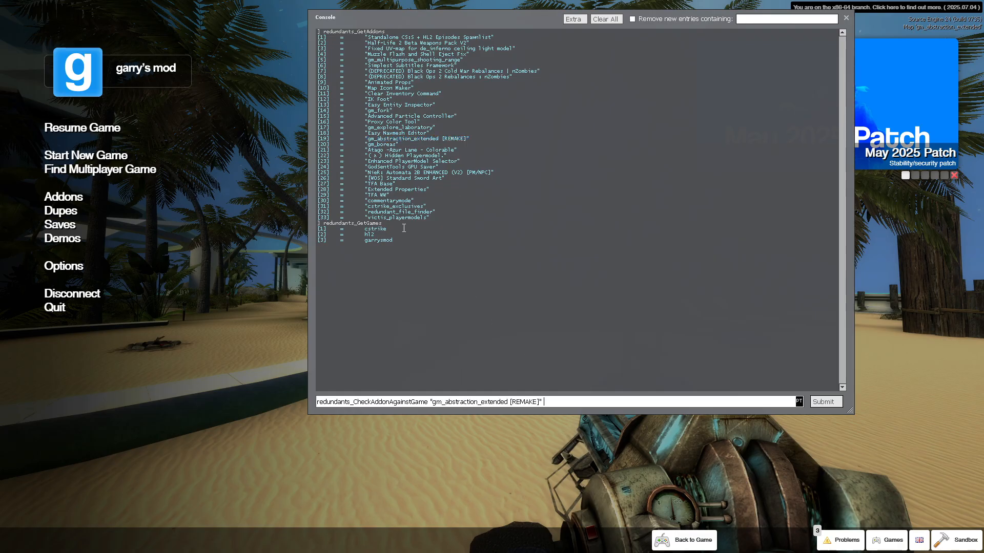
double_click(374, 229)
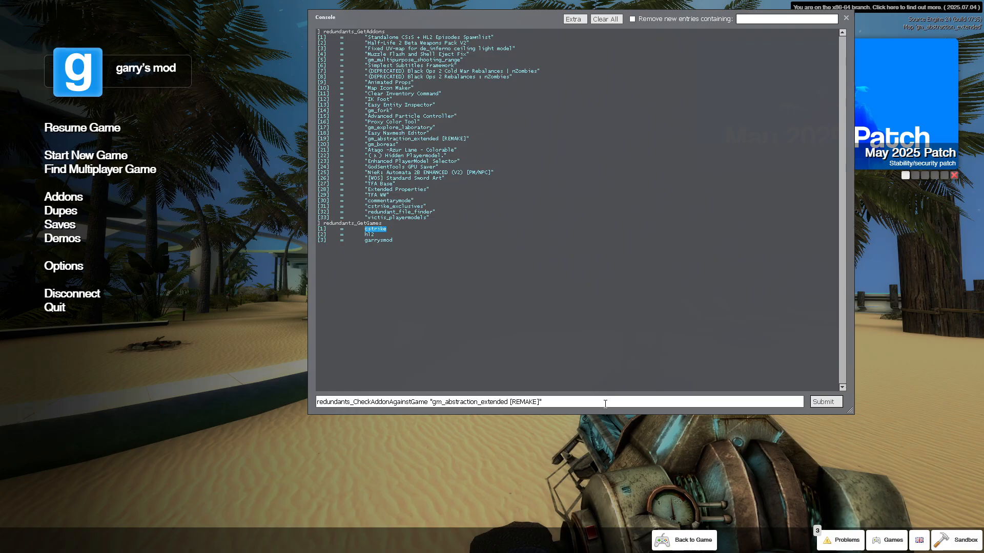
text(cstrike)
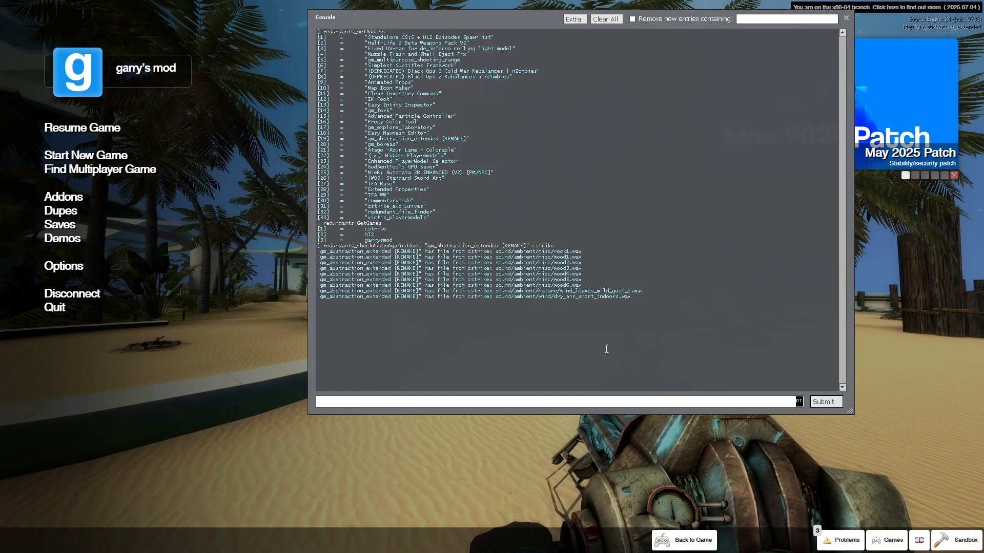
- Submit the check and select the nine duplicate cstrike sound-file results
drag(495, 252, 571, 252)
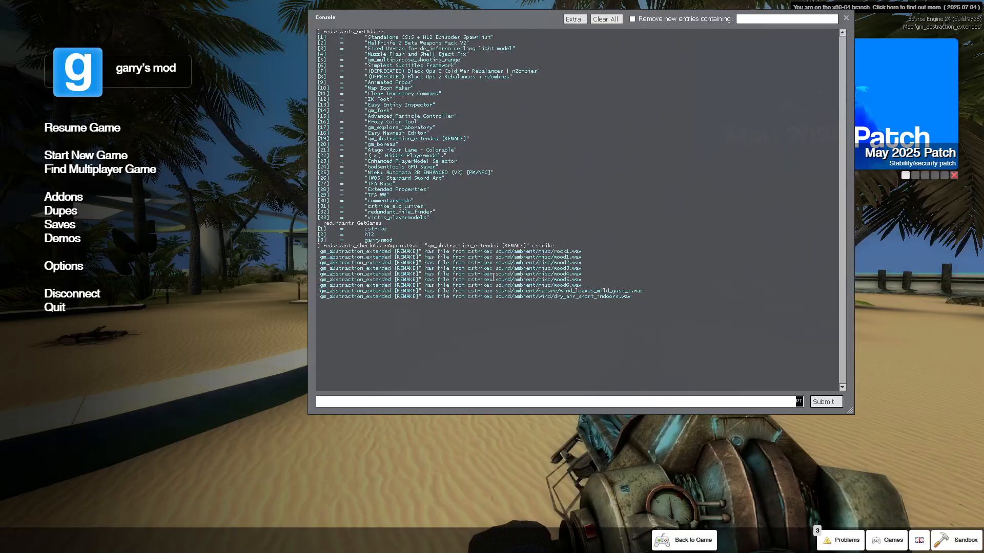
- Run redundants_CheckMapAgainstGame against cstrike for the gm_abstraction_extended map
text(redu)
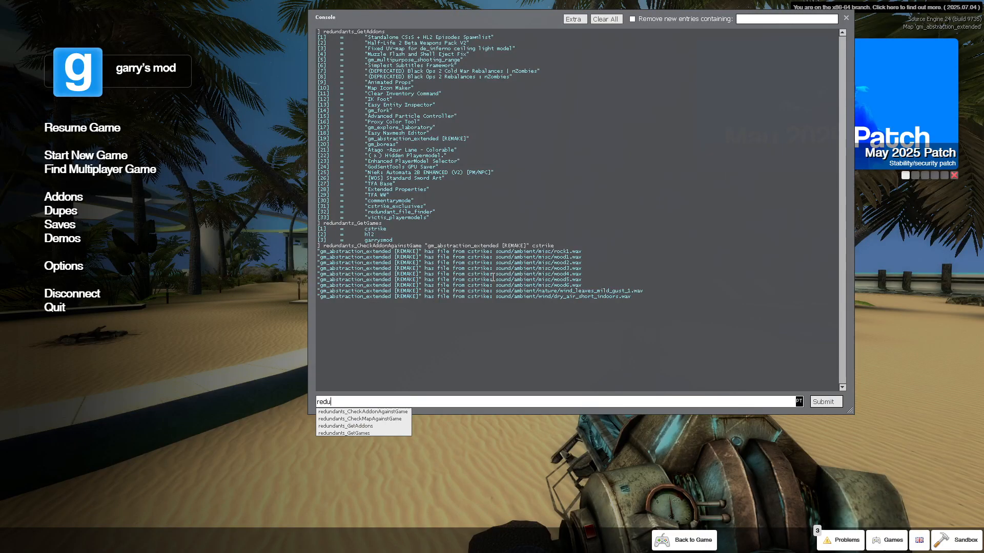
click(356, 419)
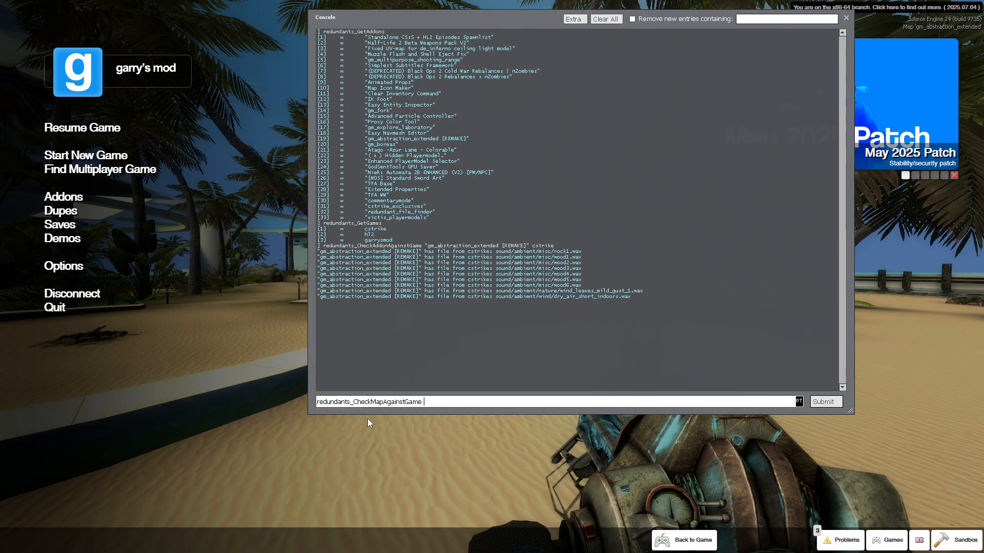
text(cstrike)
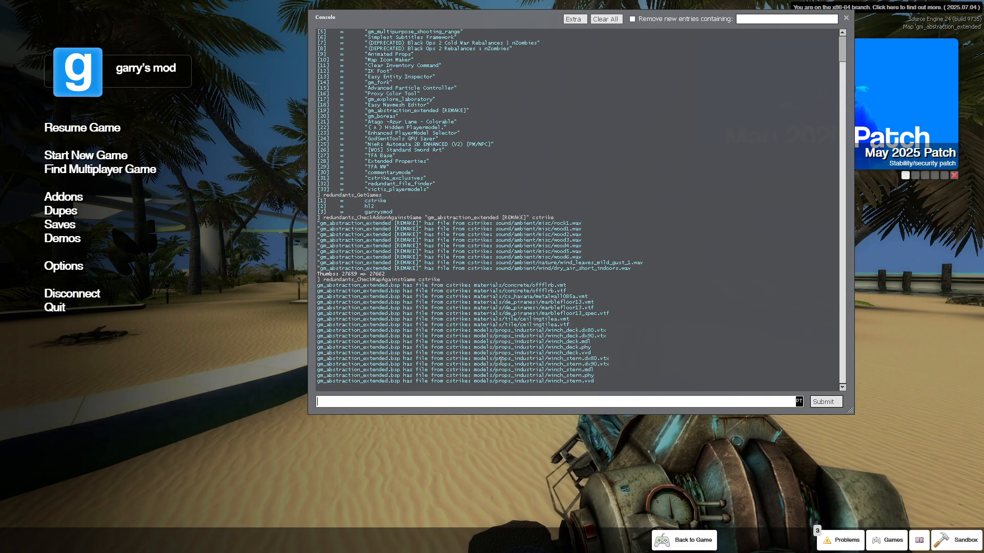
- Select the map's duplicate cstrike material and model results in the console output
drag(445, 285, 593, 380)
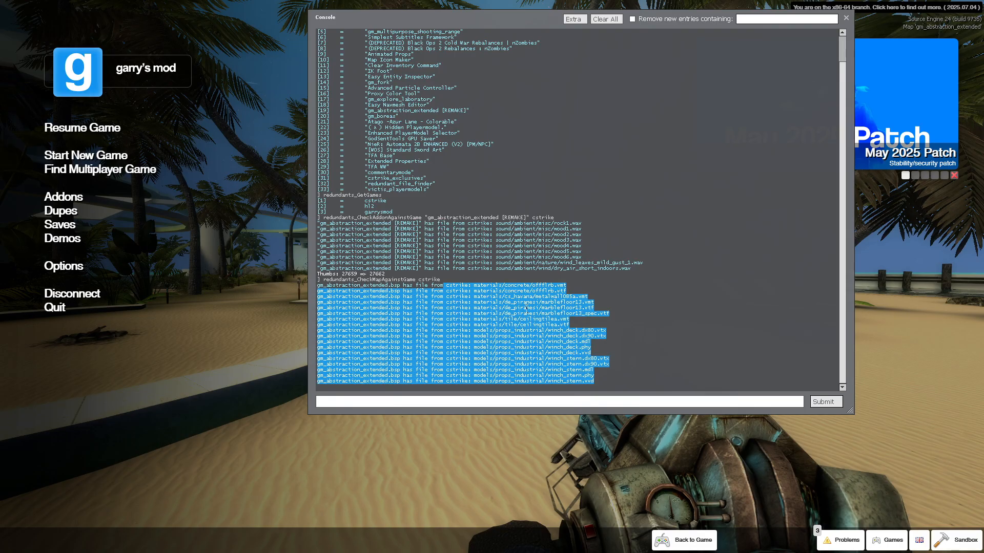
click(613, 360)
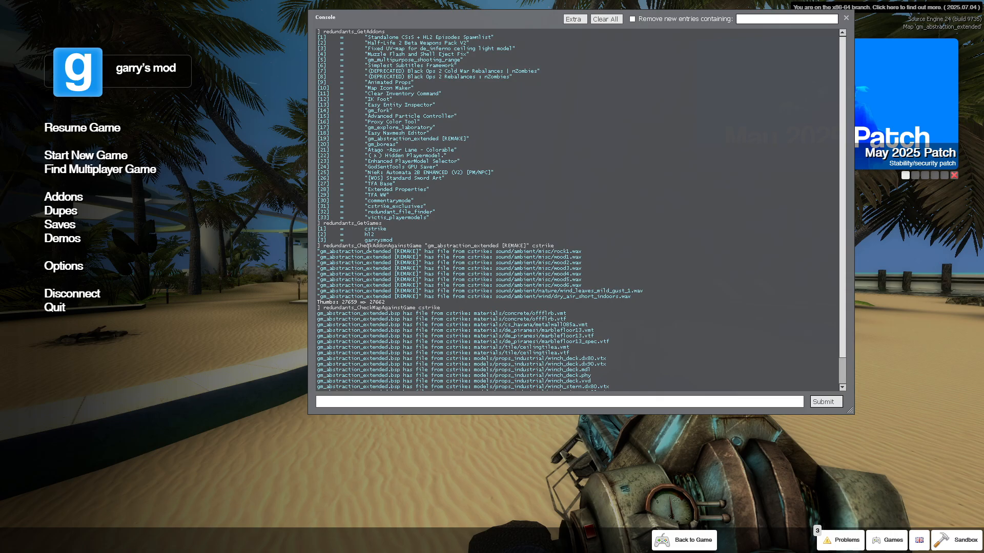
double_click(383, 245)
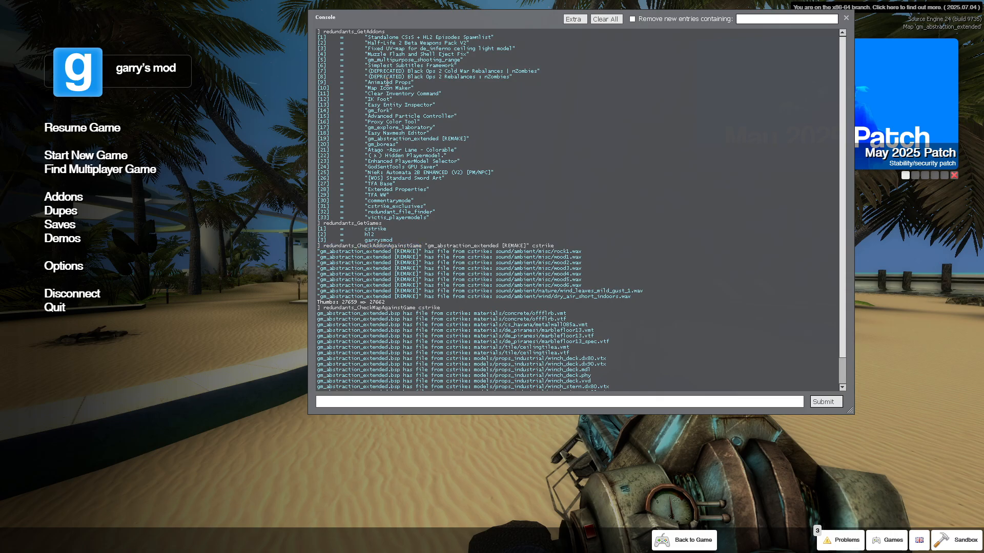
mouse_move(502, 190)
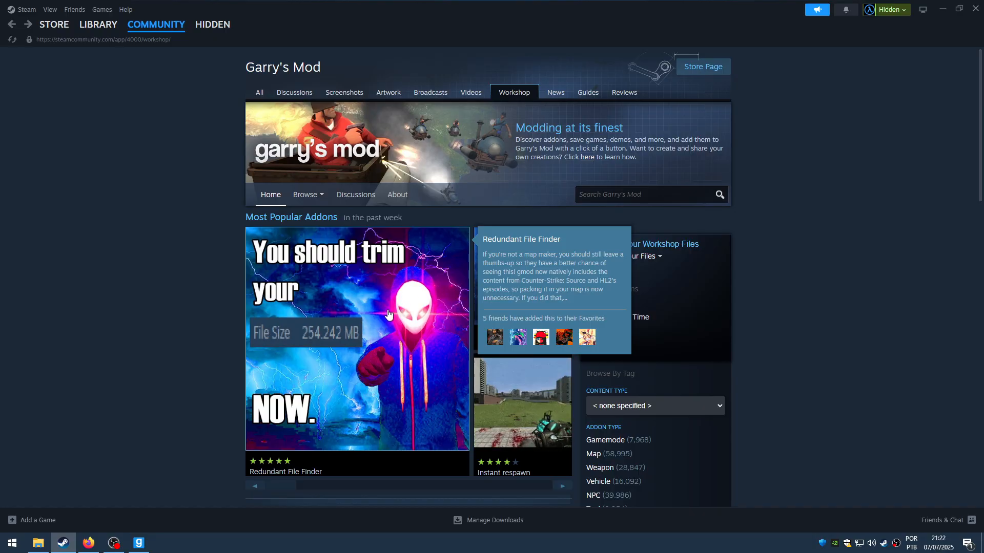
mouse_move(369, 364)
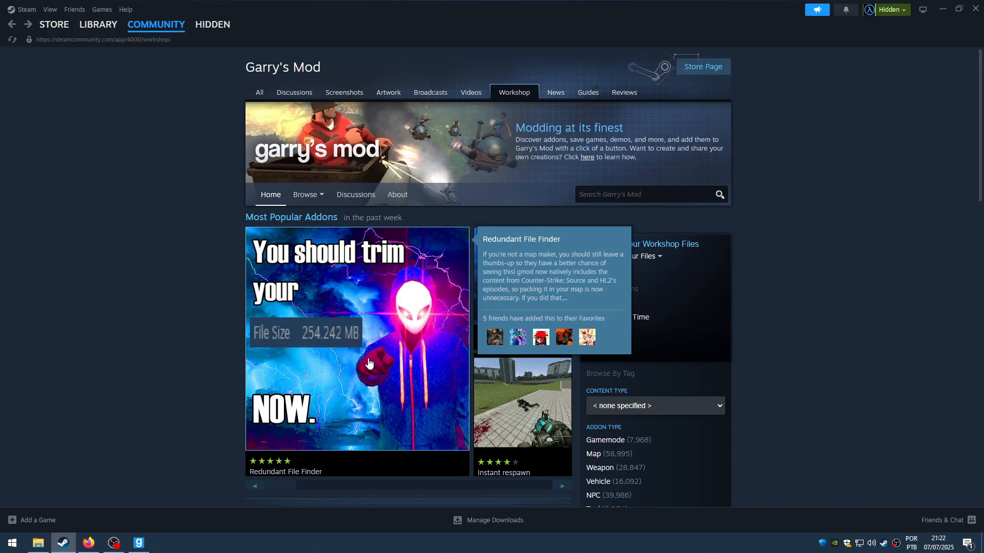
mouse_move(389, 386)
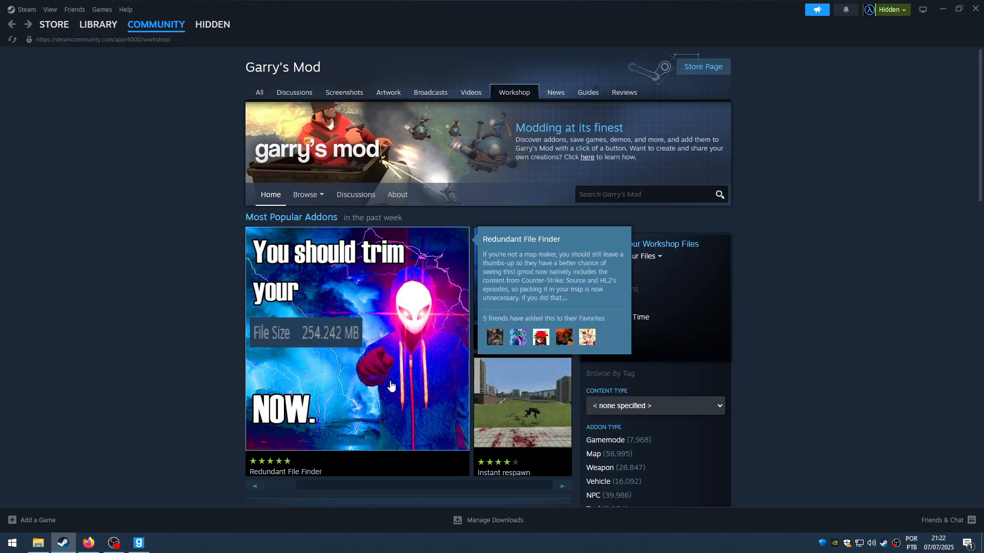